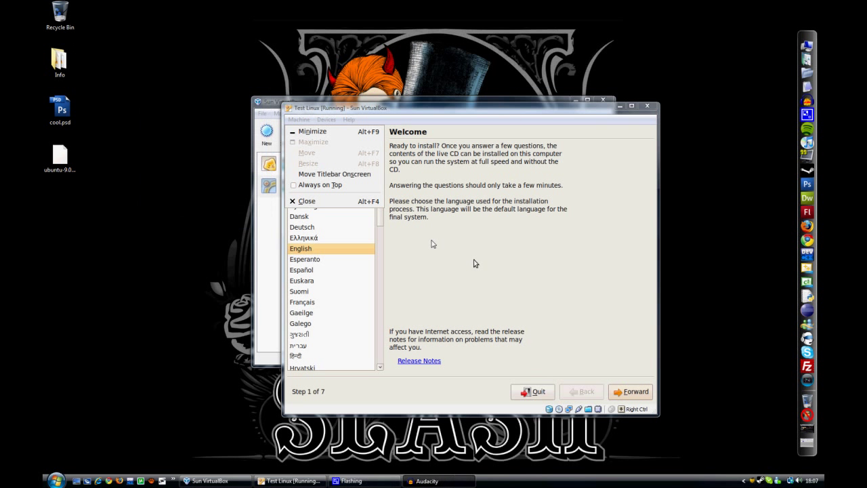
{"action": "mouse_move", "coordinate": [476, 270]}
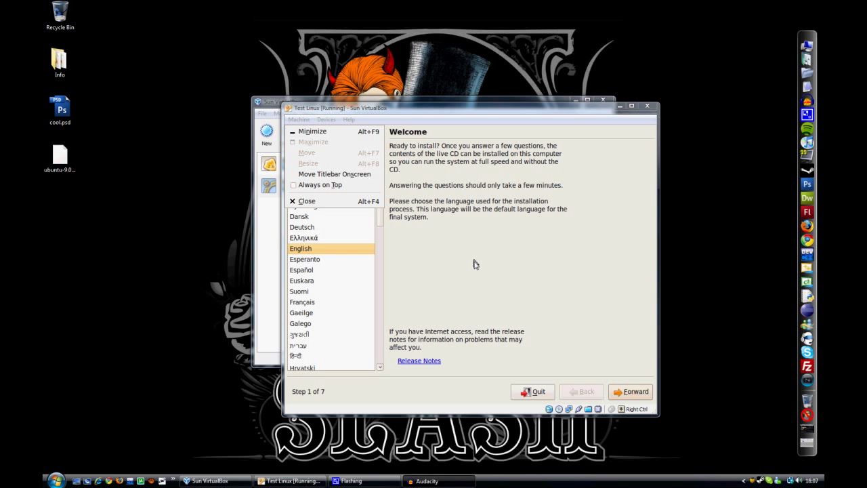
{"action": "mouse_move", "coordinate": [384, 112]}
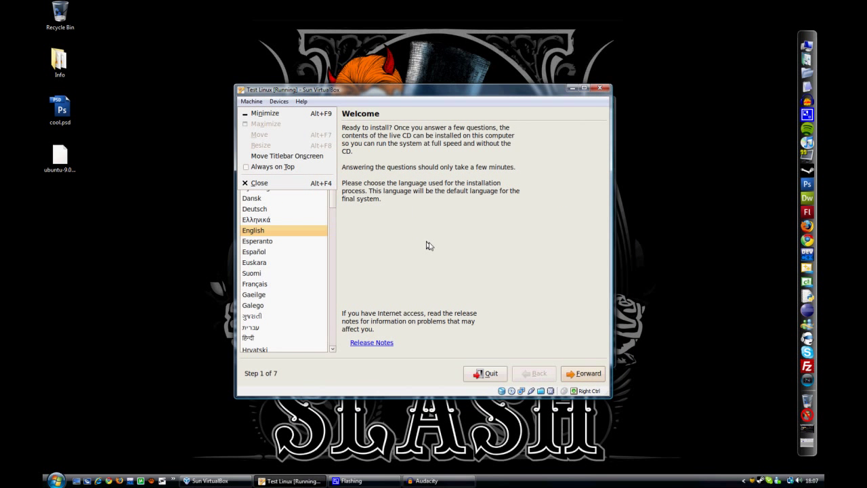
Capture mouse and keyboard input into the Test Linux VM at the installer welcome step
{"action": "left_click", "coordinate": [429, 245]}
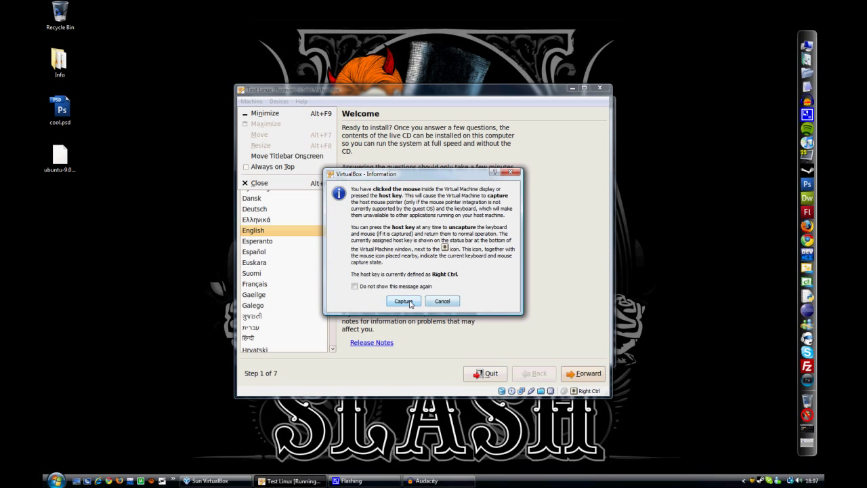
{"action": "left_click", "coordinate": [403, 301]}
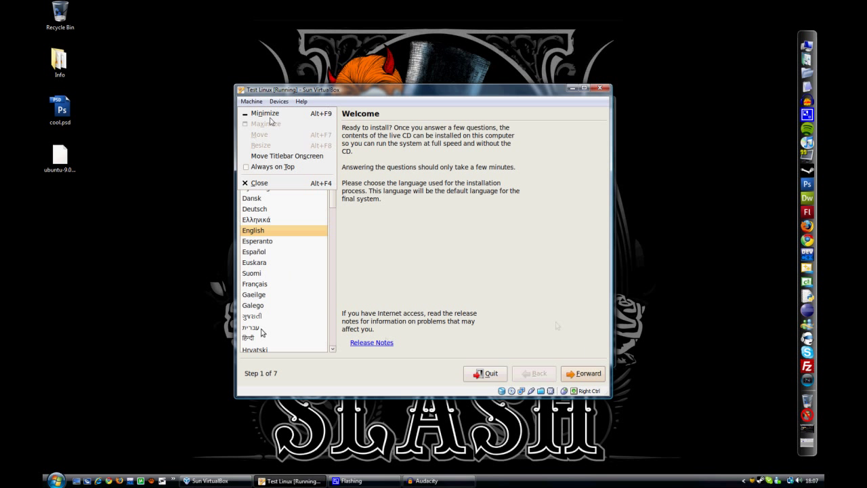
{"action": "mouse_move", "coordinate": [443, 230]}
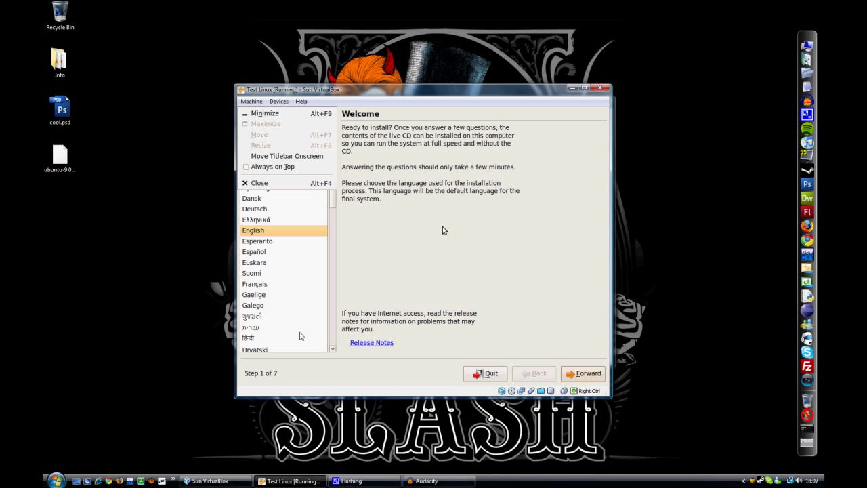
{"action": "mouse_move", "coordinate": [442, 251]}
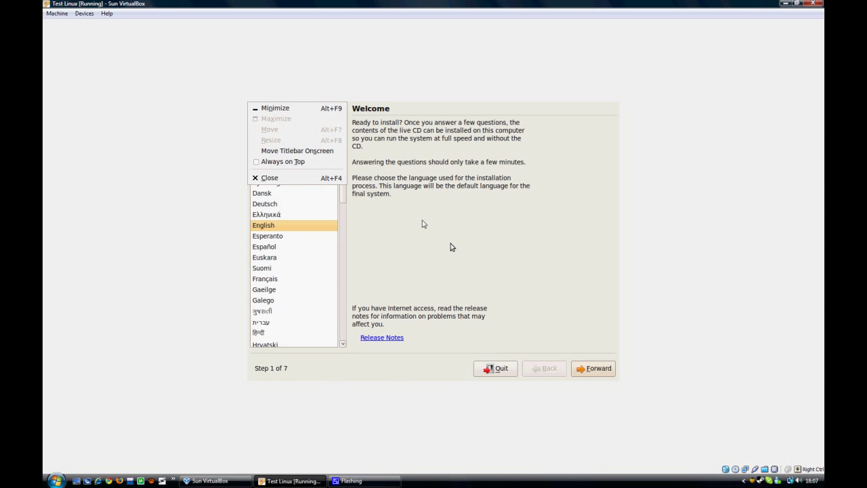
Continue with English and set the time zone to London, with Europe as the region
{"action": "left_click", "coordinate": [451, 247]}
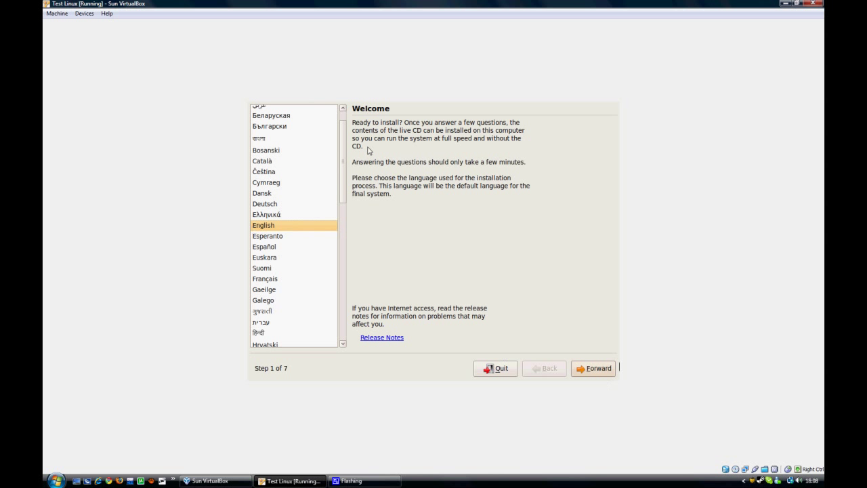
{"action": "left_click", "coordinate": [592, 367]}
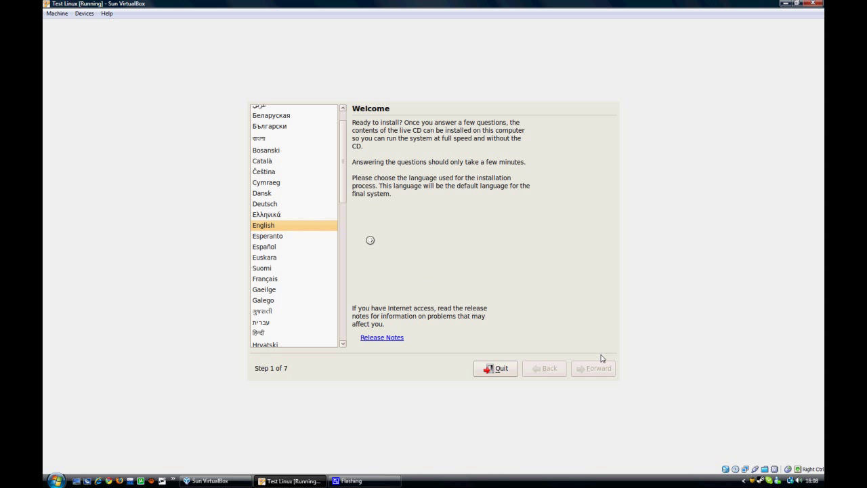
{"action": "left_click", "coordinate": [592, 368]}
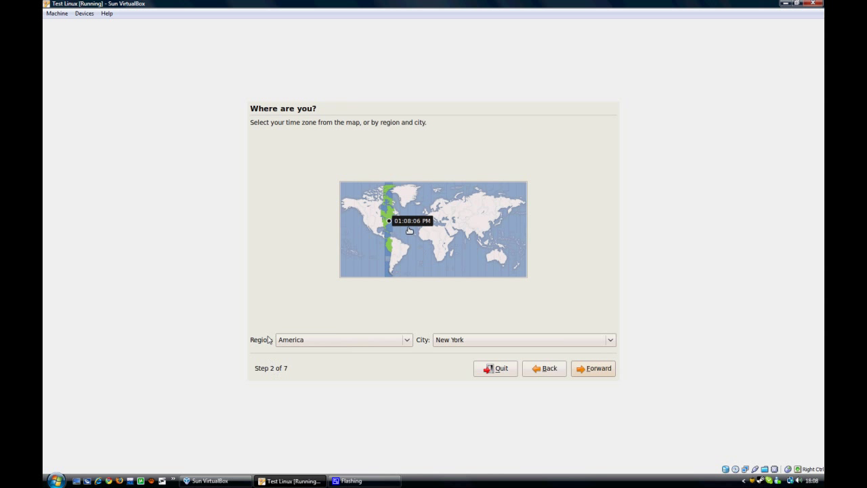
{"action": "left_click", "coordinate": [426, 230]}
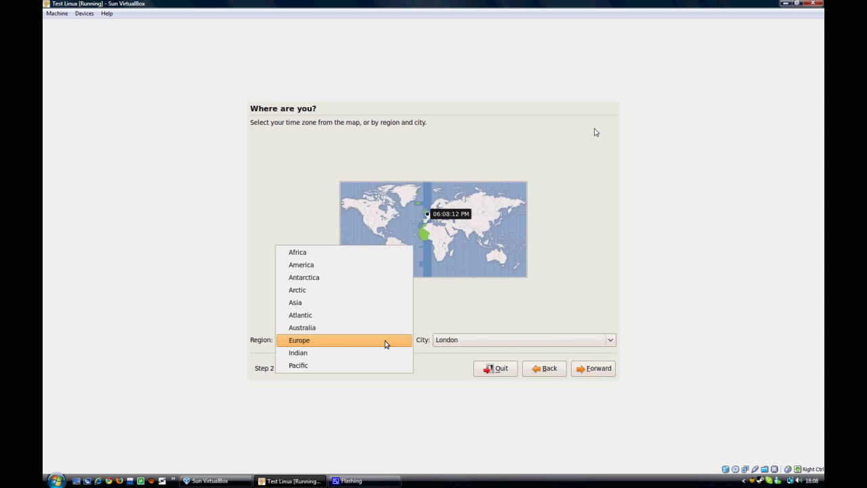
{"action": "left_click", "coordinate": [299, 339]}
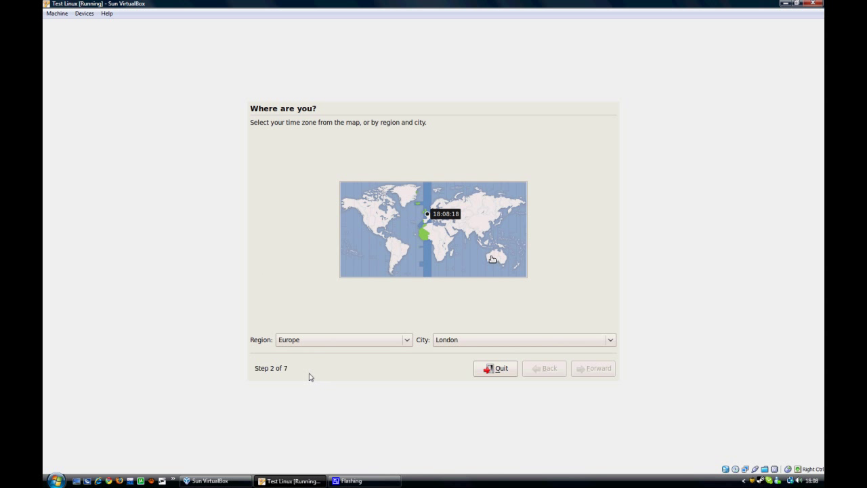
Advance to the keyboard layout step (3 of 7), which suggests United Kingdom
{"action": "left_click", "coordinate": [593, 368]}
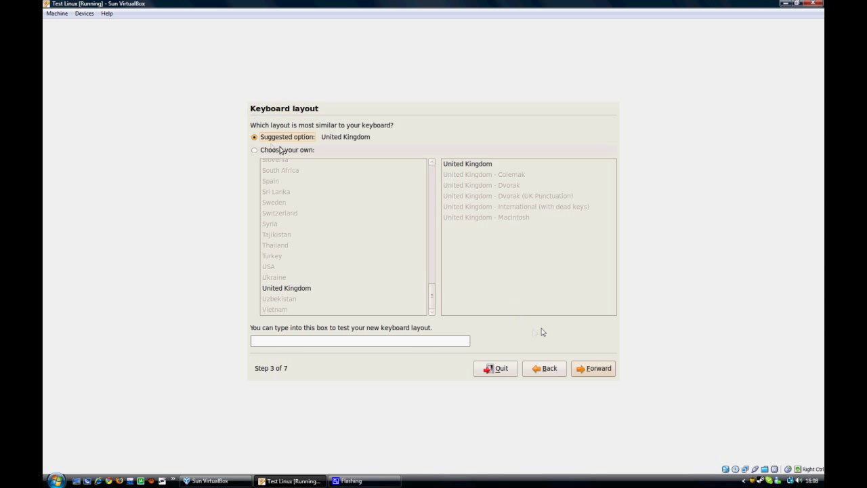
{"action": "left_click", "coordinate": [254, 137]}
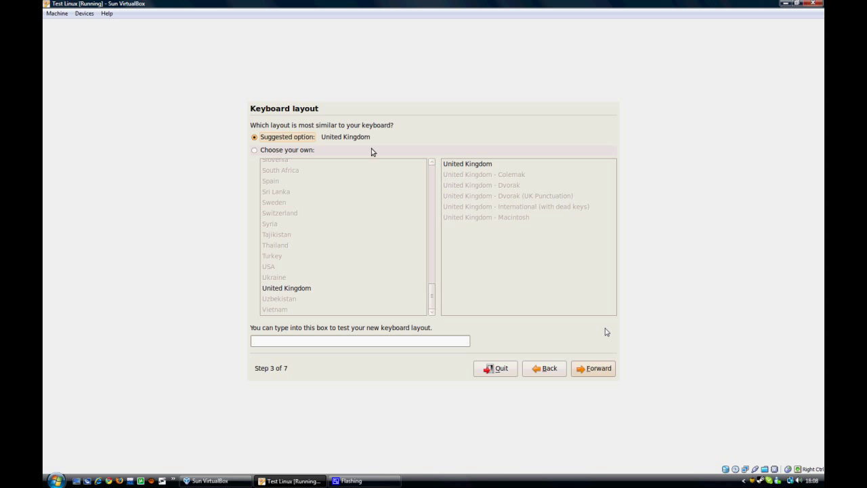
{"action": "mouse_move", "coordinate": [377, 146]}
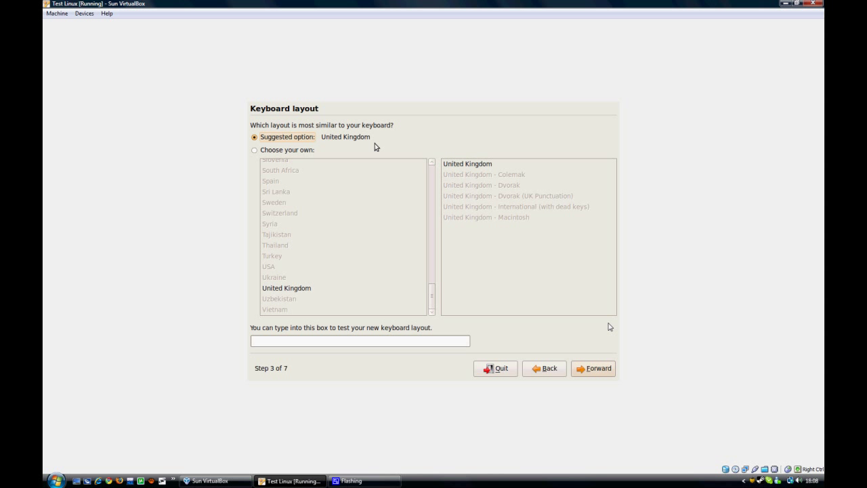
{"action": "mouse_move", "coordinate": [609, 350]}
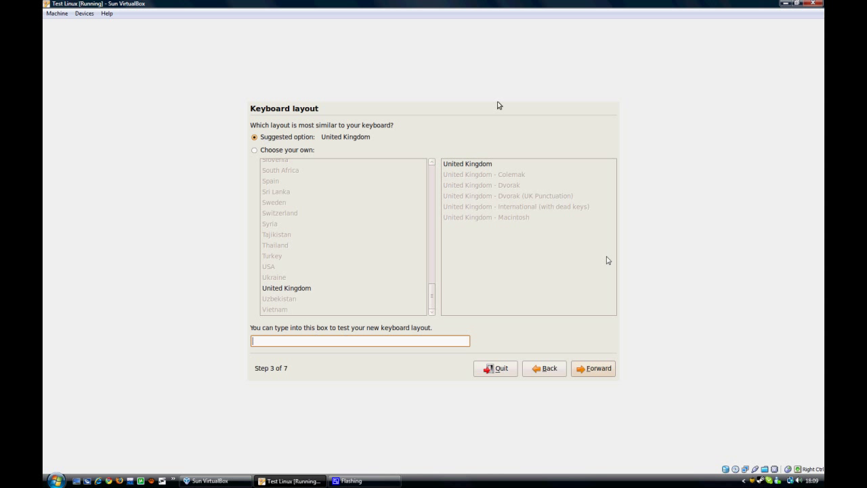
Choose the keyboard layout manually and test the USA layout by typing @ characters
{"action": "left_click", "coordinate": [254, 150]}
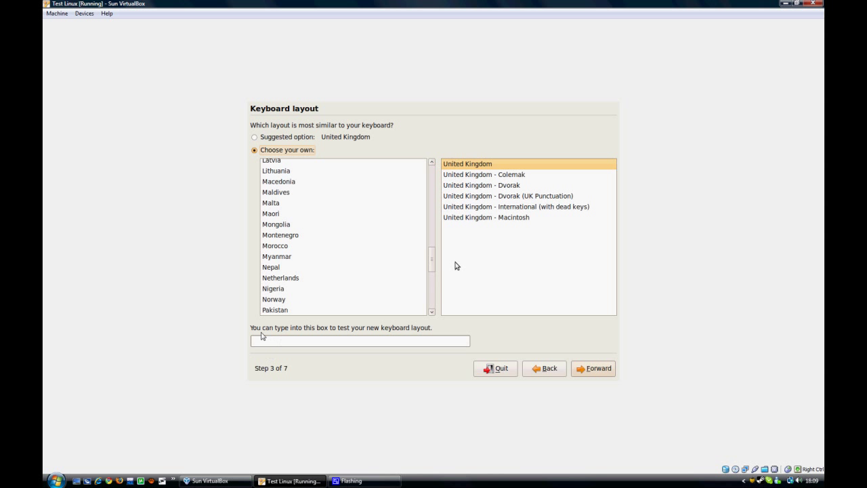
{"action": "left_click", "coordinate": [432, 164]}
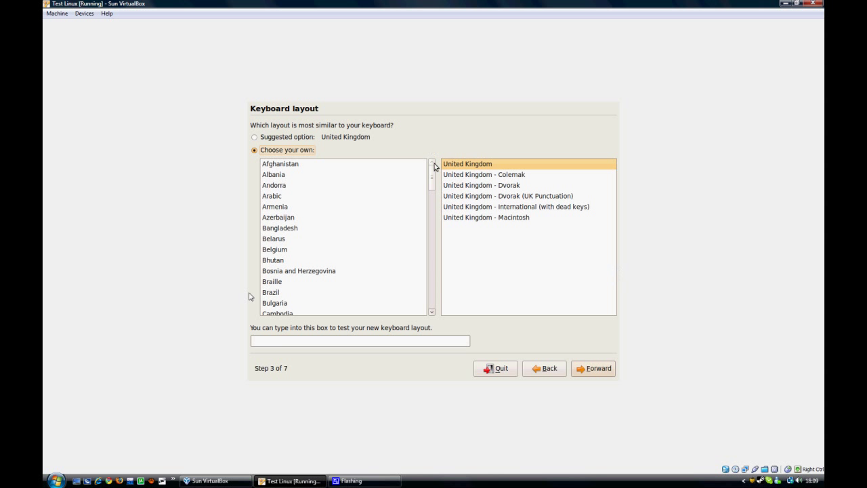
{"action": "mouse_move", "coordinate": [616, 302]}
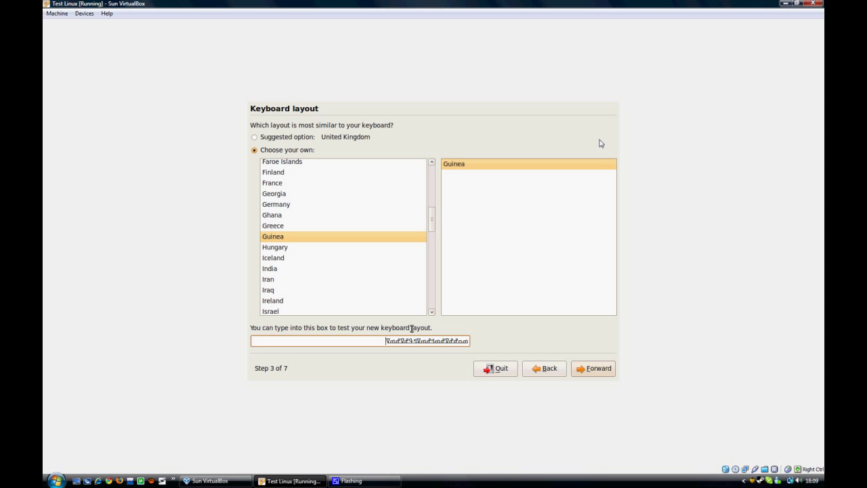
{"action": "scroll", "scroll_direction": "down", "scroll_amount": 3}
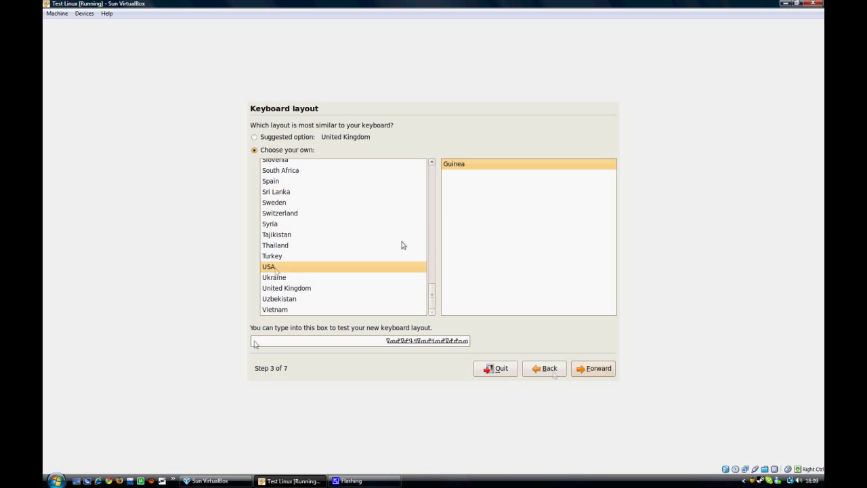
{"action": "left_click", "coordinate": [269, 266]}
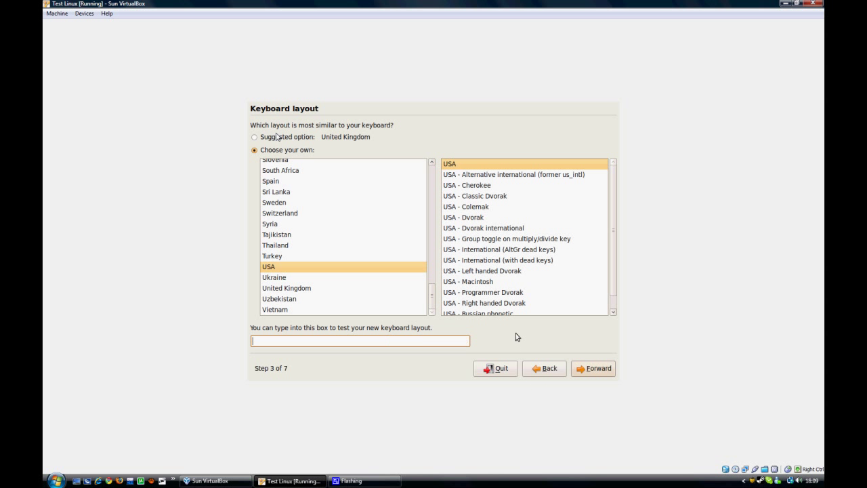
{"action": "type", "text": "@"}
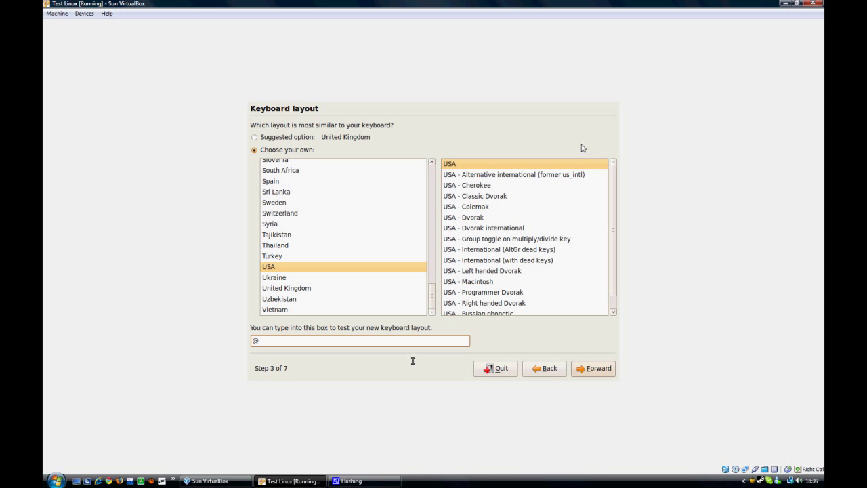
{"action": "type", "text": "@@@"}
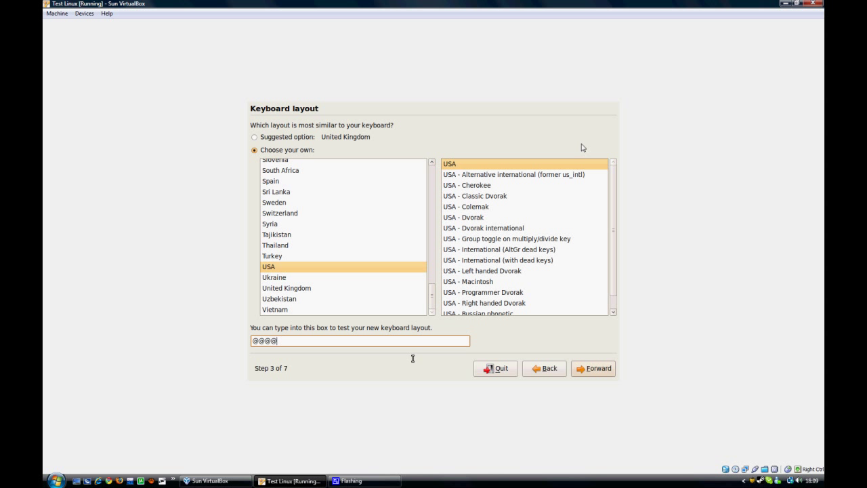
{"action": "key", "text": "BackSpace"}
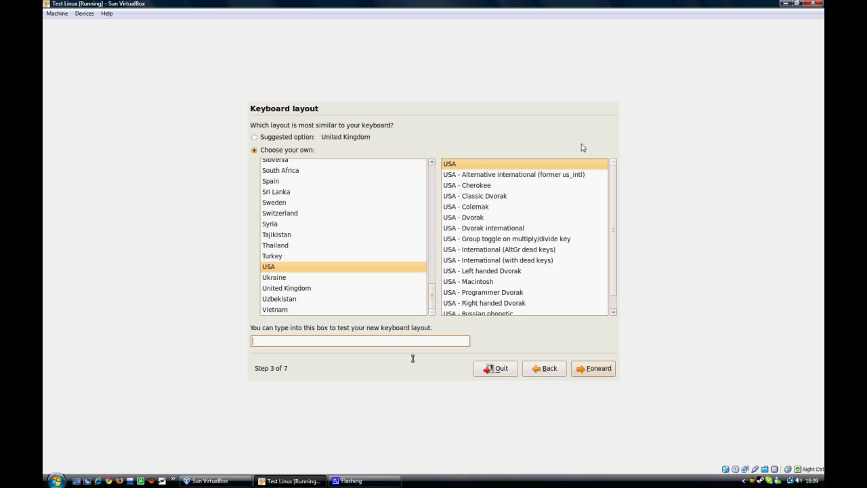
Switch the keyboard country to United Kingdom, test it, and move past the keyboard step
{"action": "type", "text": "**"}
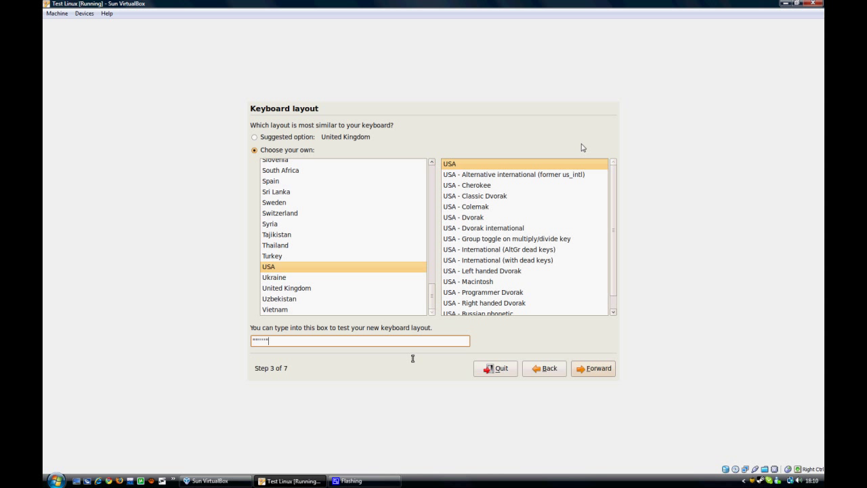
{"action": "key", "text": "BackSpace"}
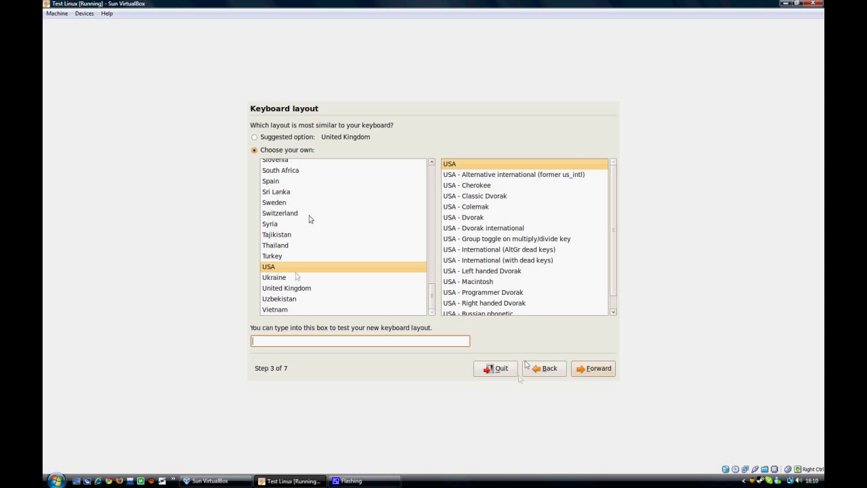
{"action": "left_click", "coordinate": [286, 288]}
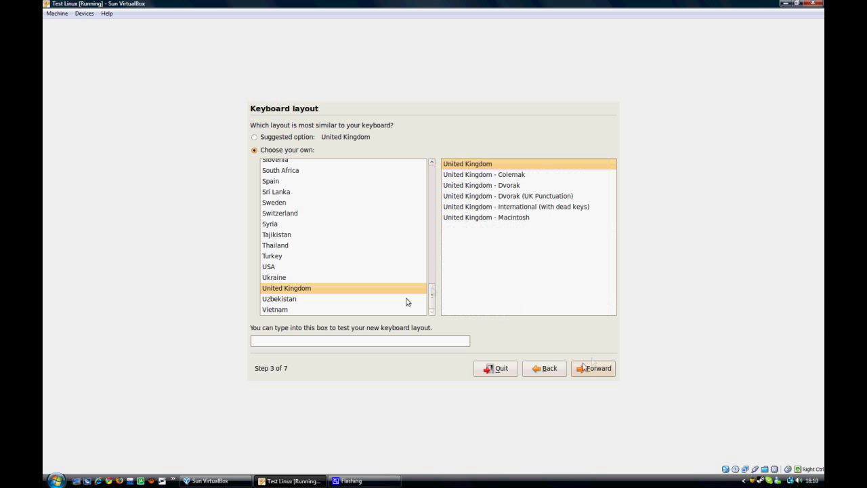
{"action": "type", "text": "***"}
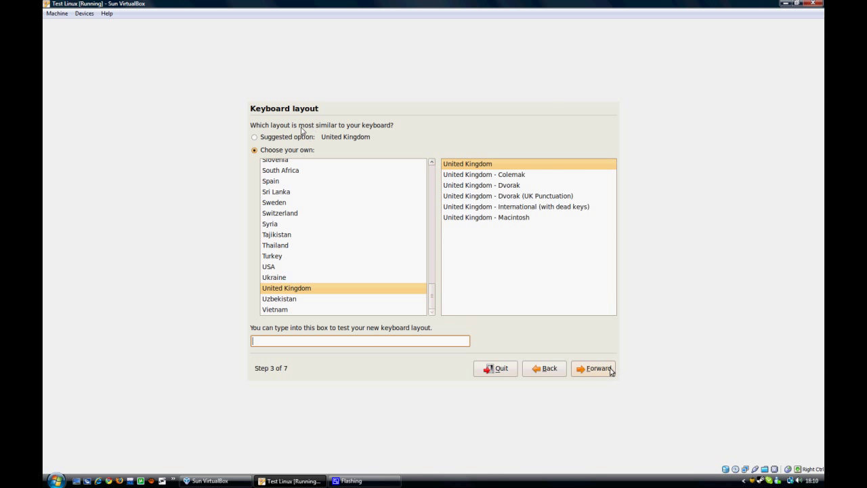
{"action": "left_click", "coordinate": [254, 137]}
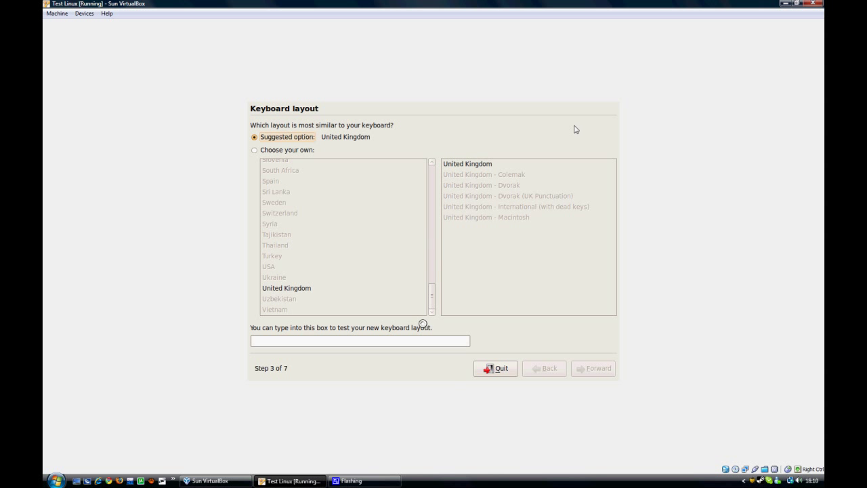
Use the entire 8.6 GB SCSI1 VBOX HARDDISK for Ubuntu and continue to account setup
{"action": "left_click", "coordinate": [592, 368]}
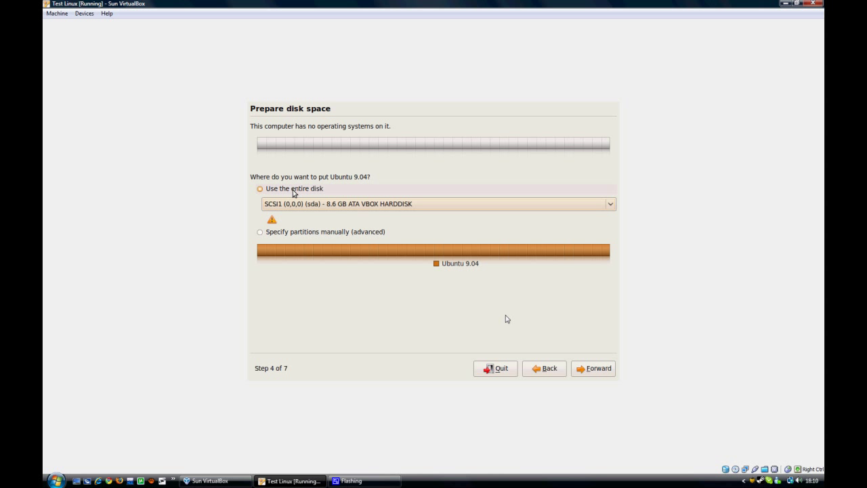
{"action": "left_click", "coordinate": [259, 188]}
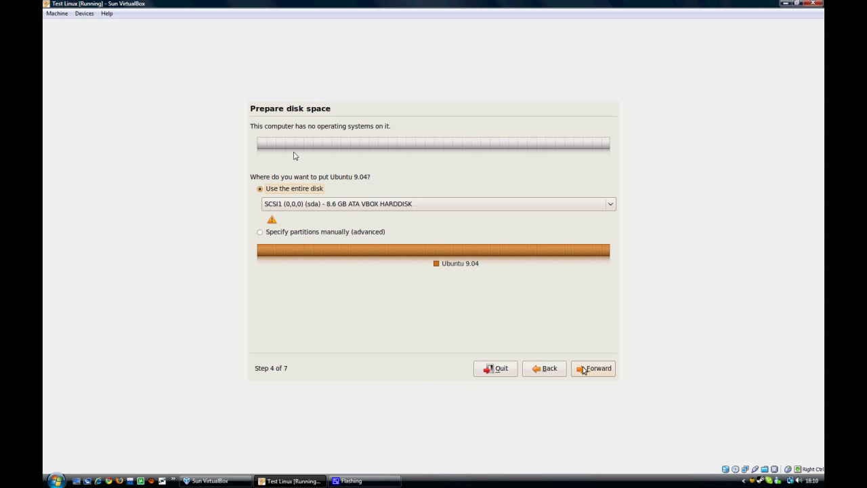
{"action": "left_click", "coordinate": [593, 368]}
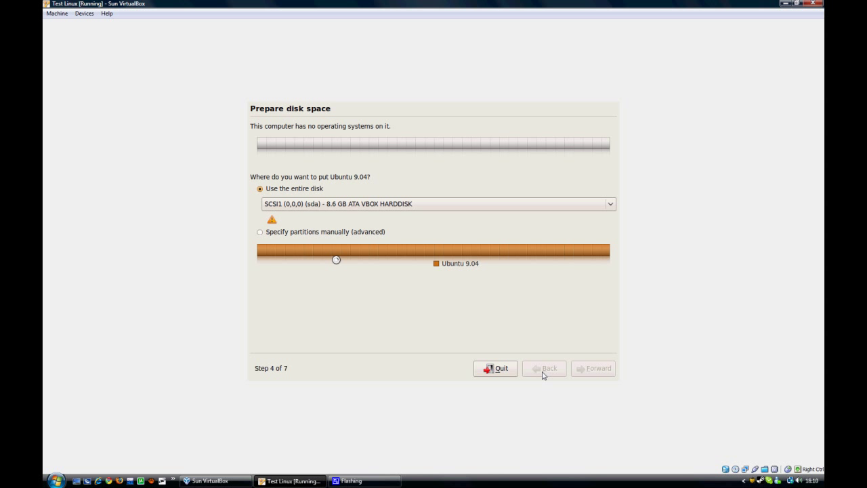
{"action": "left_click", "coordinate": [593, 368]}
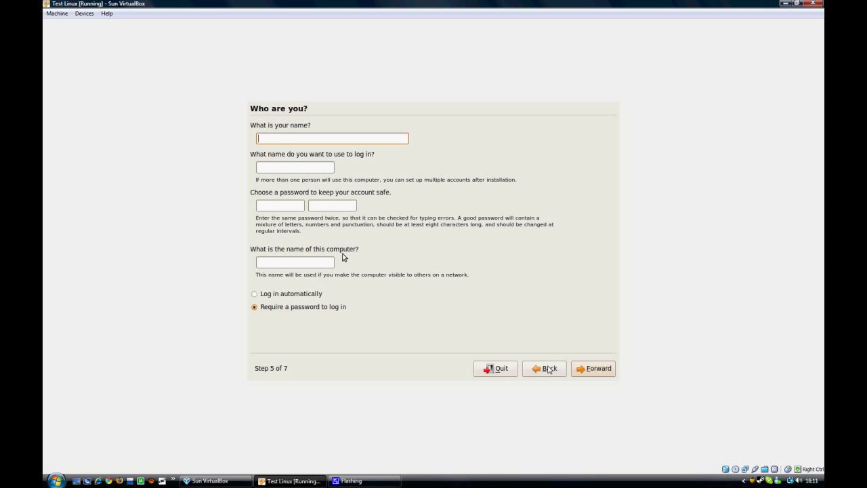
Create user Chris on chris-desktop with a required password, accepting the weak-password warning
{"action": "type", "text": "Chris"}
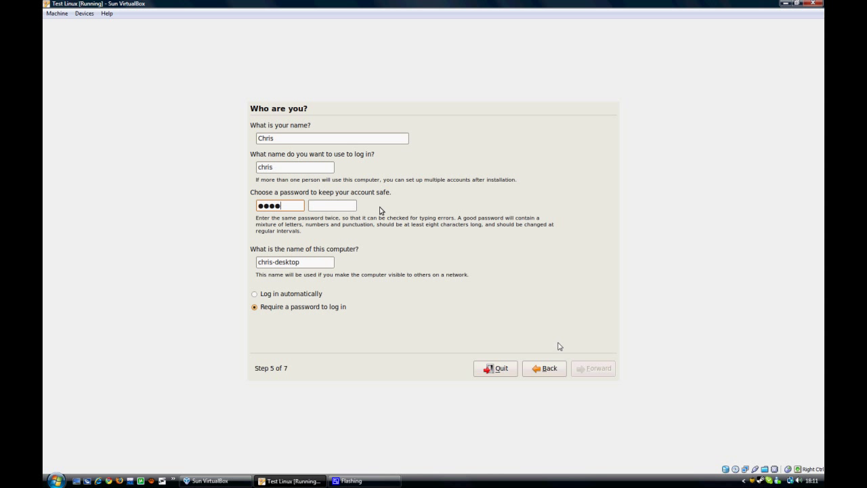
{"action": "type", "text": "•"}
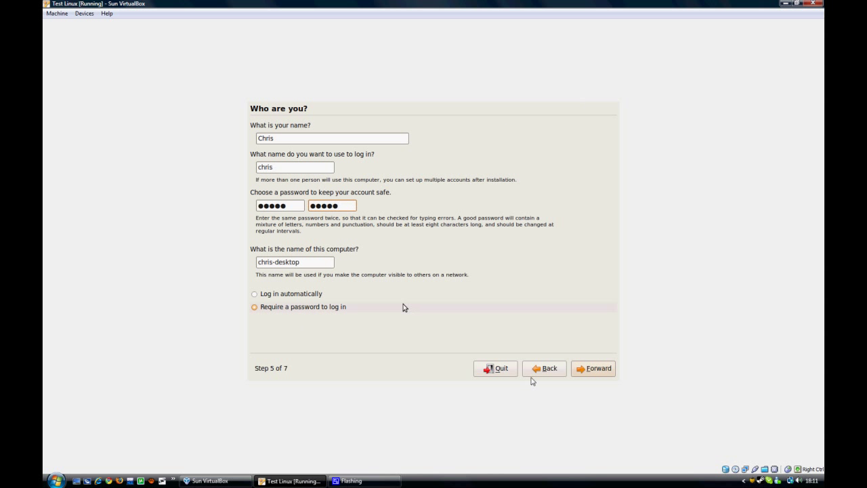
{"action": "left_click", "coordinate": [255, 306]}
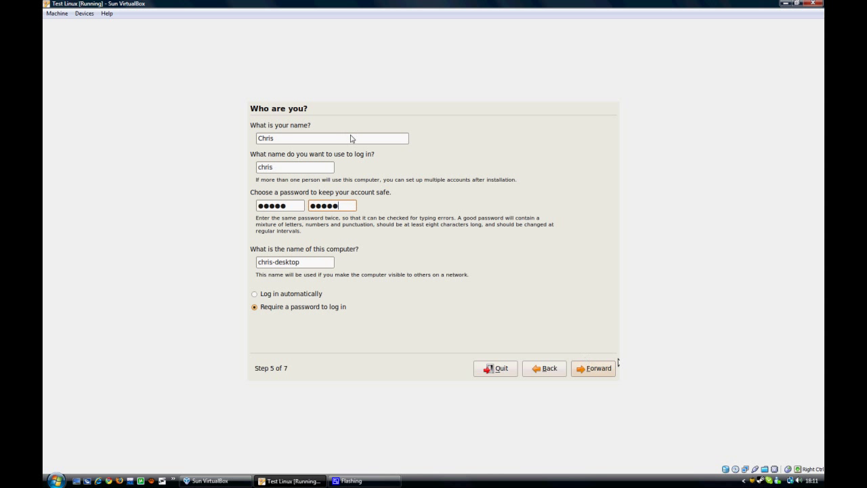
{"action": "left_click", "coordinate": [592, 368]}
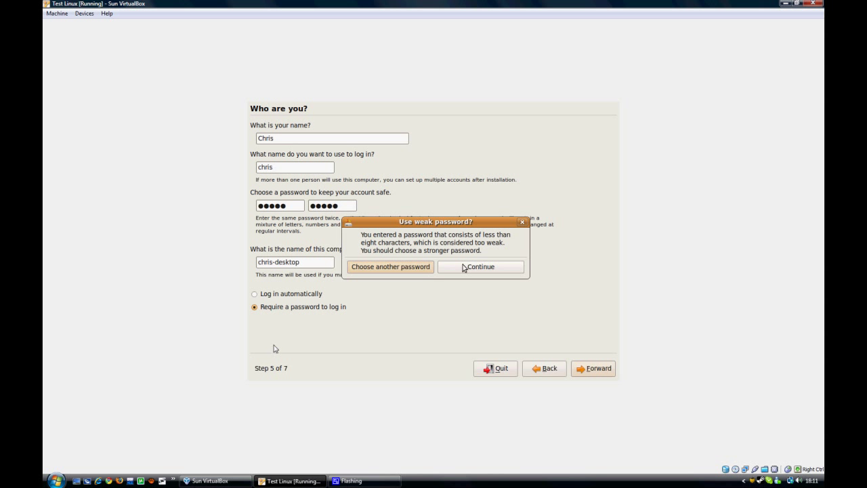
{"action": "left_click", "coordinate": [479, 266]}
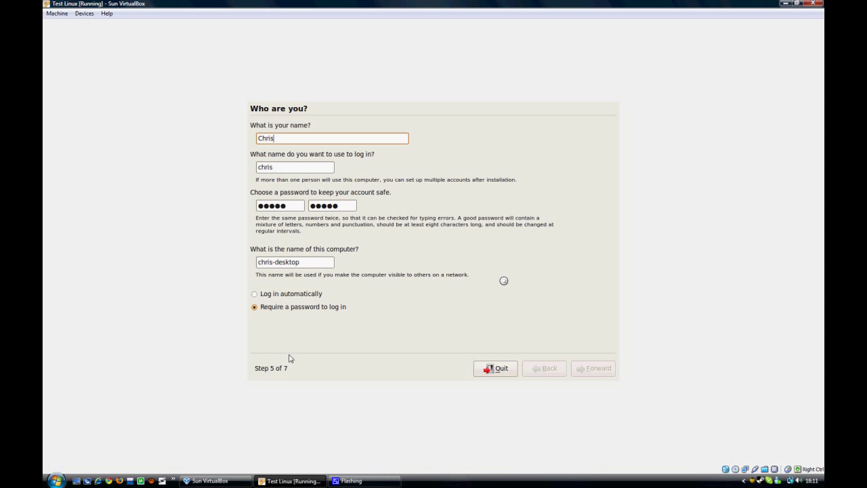
{"action": "left_click", "coordinate": [592, 368]}
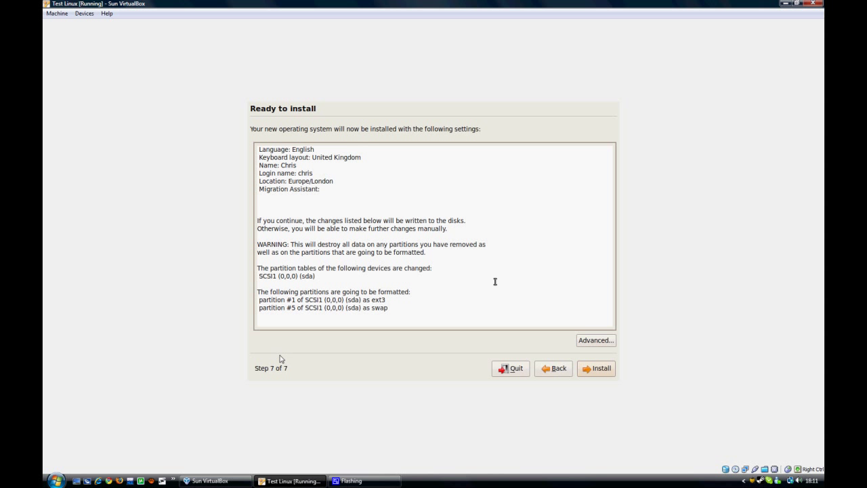
{"action": "mouse_move", "coordinate": [301, 384]}
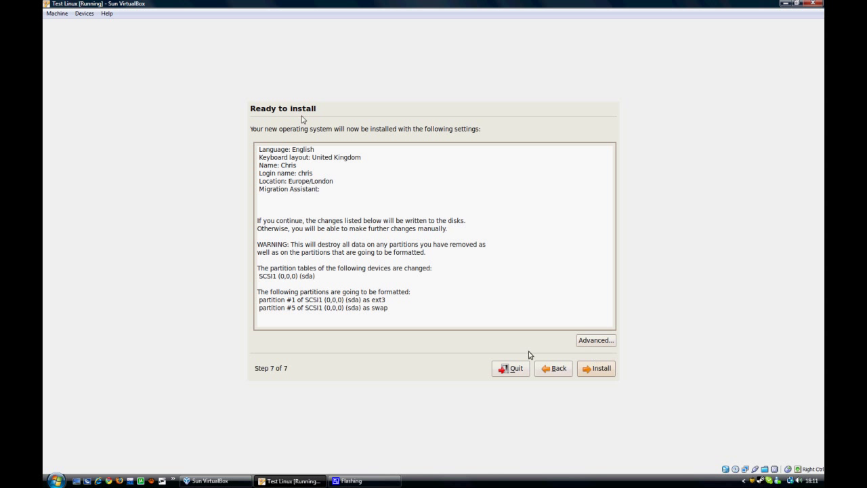
Begin the Ubuntu installation from the Ready to install summary
{"action": "left_click", "coordinate": [596, 368]}
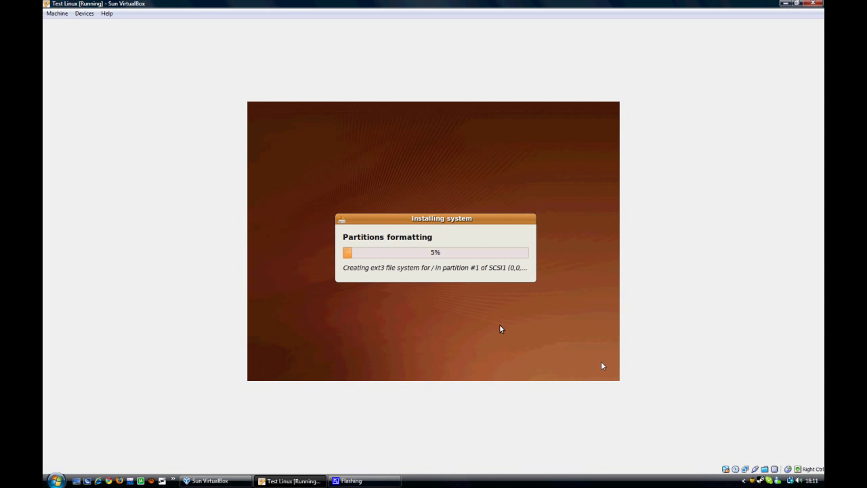
{"action": "mouse_move", "coordinate": [494, 326]}
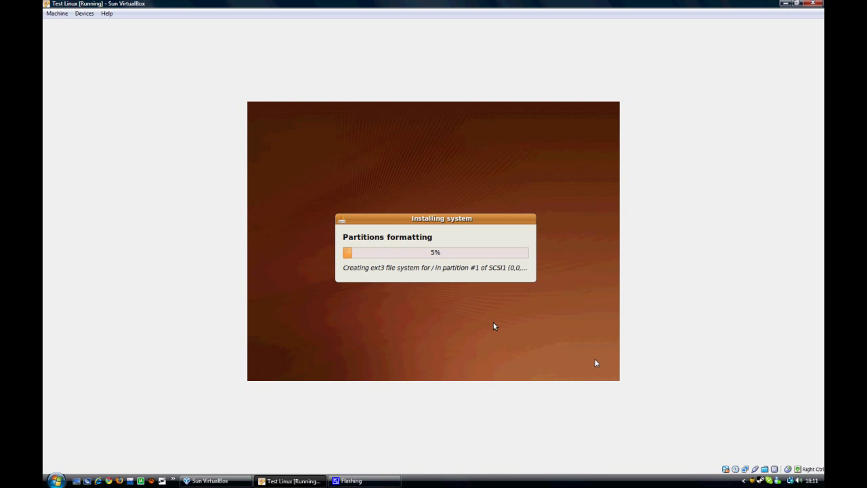
{"action": "mouse_move", "coordinate": [489, 151]}
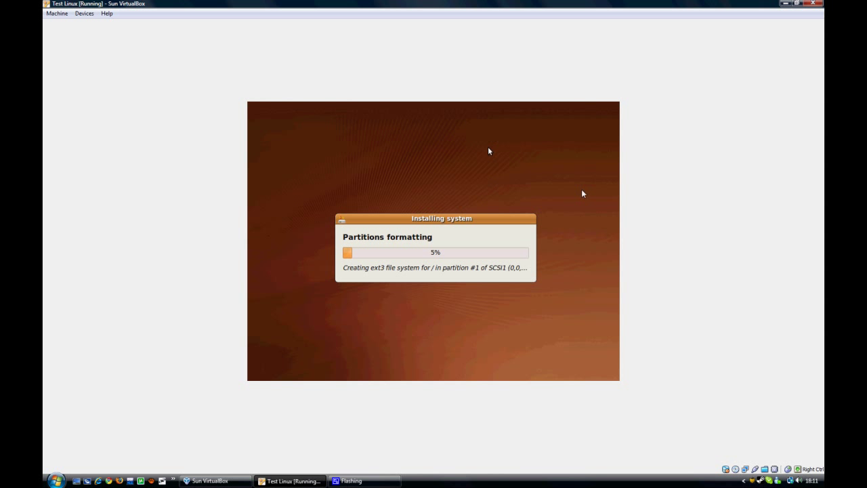
{"action": "mouse_move", "coordinate": [417, 301]}
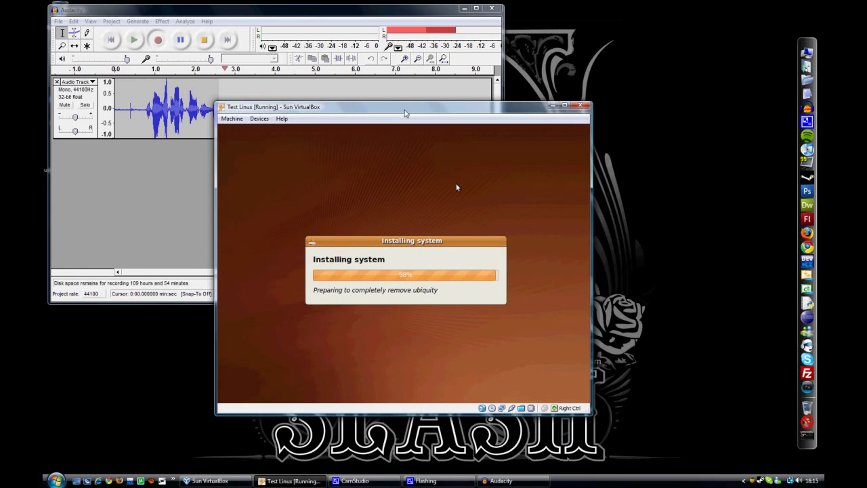
Restart the VM into the newly installed Ubuntu, dismissing the mouse capture notice
{"action": "left_click_drag", "start_coordinate": [405, 106], "coordinate": [437, 90]}
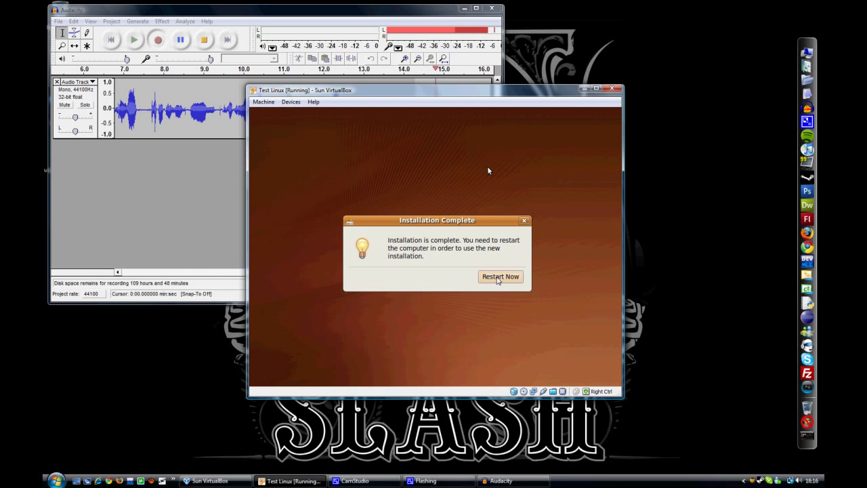
{"action": "left_click", "coordinate": [500, 276]}
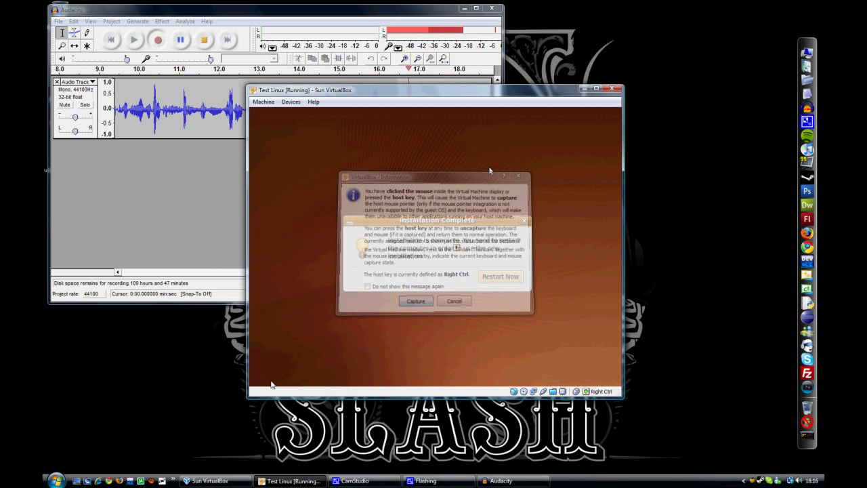
{"action": "left_click", "coordinate": [454, 300]}
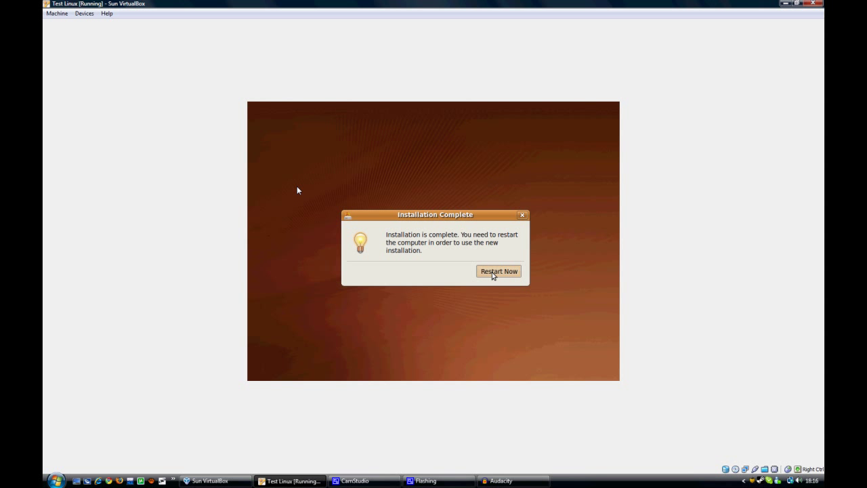
{"action": "left_click", "coordinate": [499, 271]}
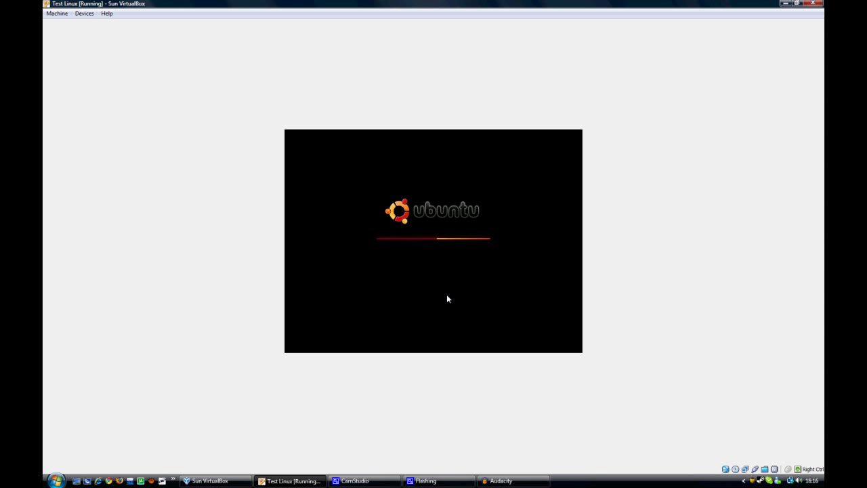
{"action": "mouse_move", "coordinate": [460, 300]}
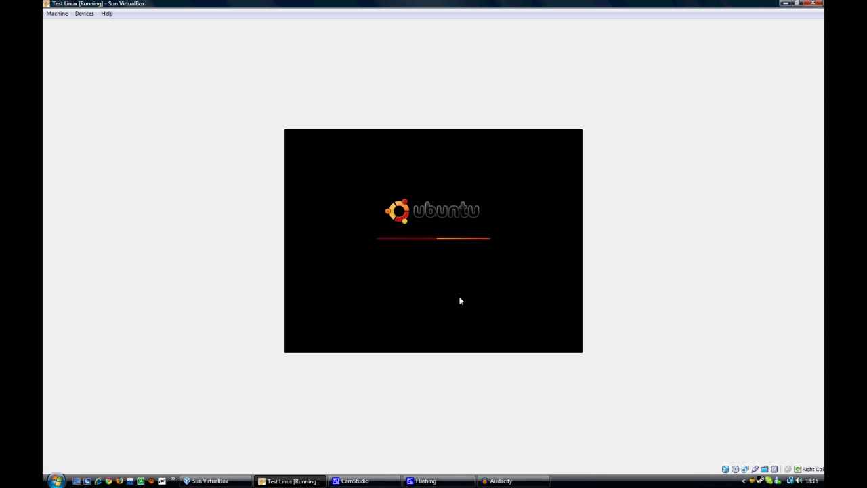
{"action": "mouse_move", "coordinate": [437, 289]}
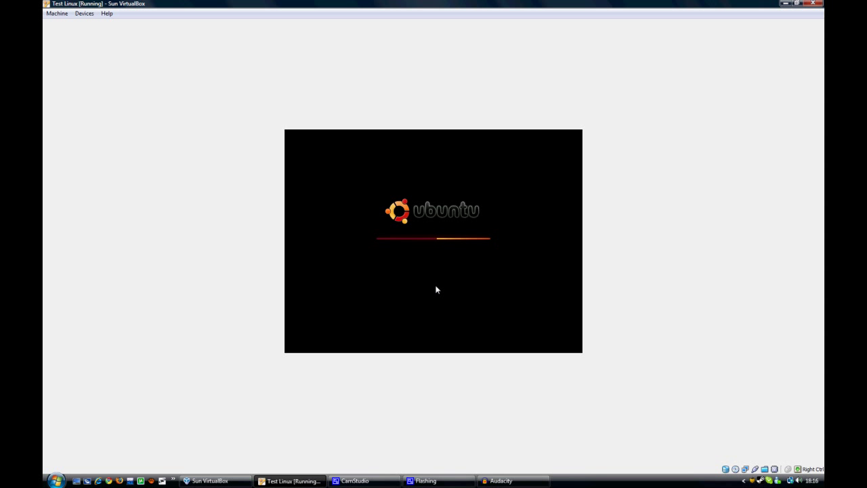
{"action": "mouse_move", "coordinate": [466, 302]}
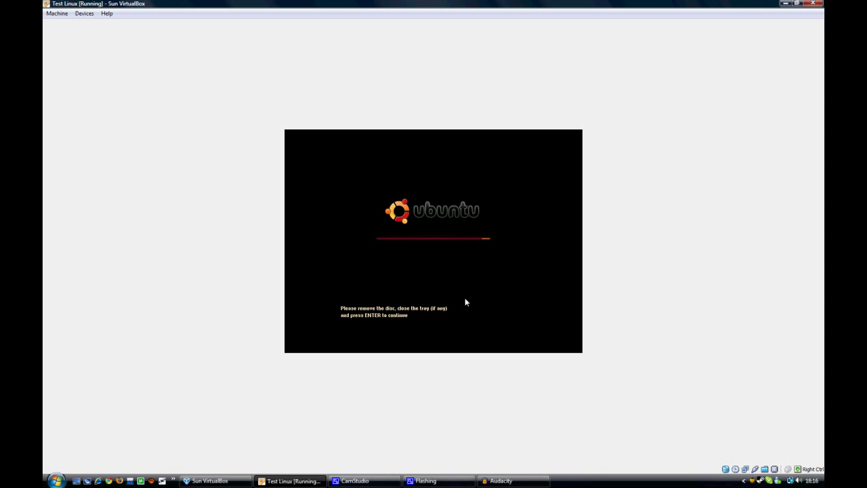
Confirm the remove-disc prompt and close the VM, leaving Test Linux powered off
{"action": "key", "text": "enter"}
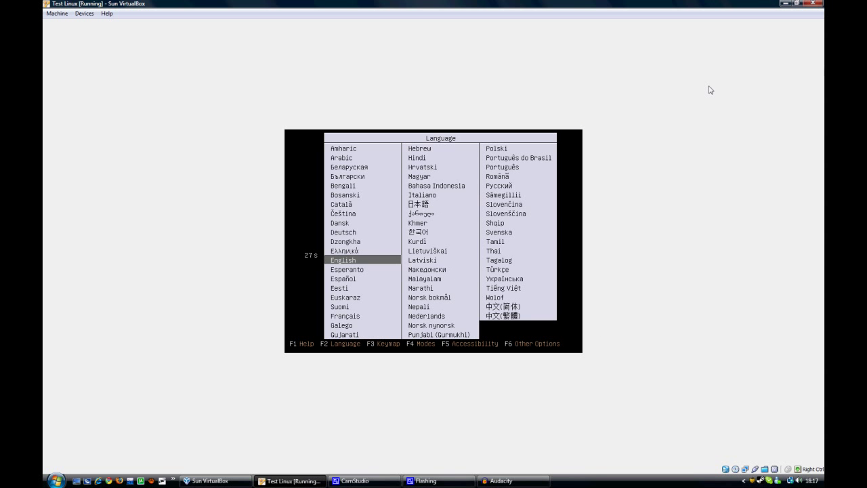
{"action": "left_click", "coordinate": [812, 3]}
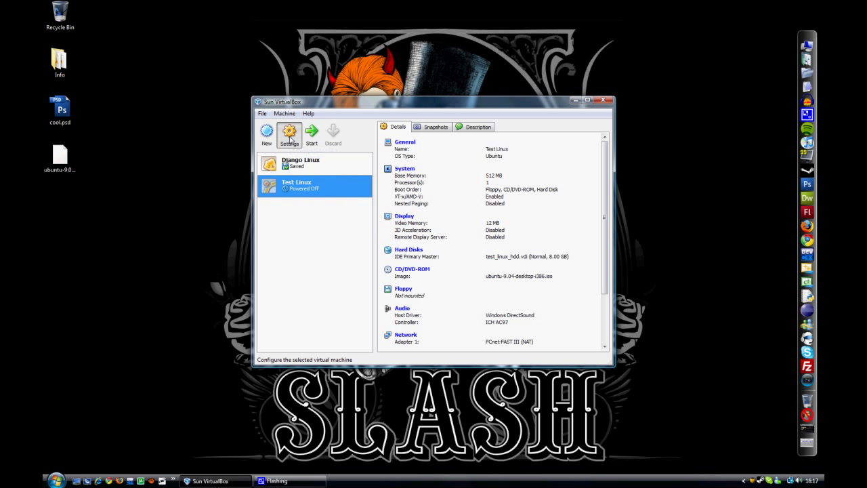
Uncheck Mount CD/DVD Drive in Test Linux's CD/DVD-ROM settings and save
{"action": "left_click", "coordinate": [289, 134]}
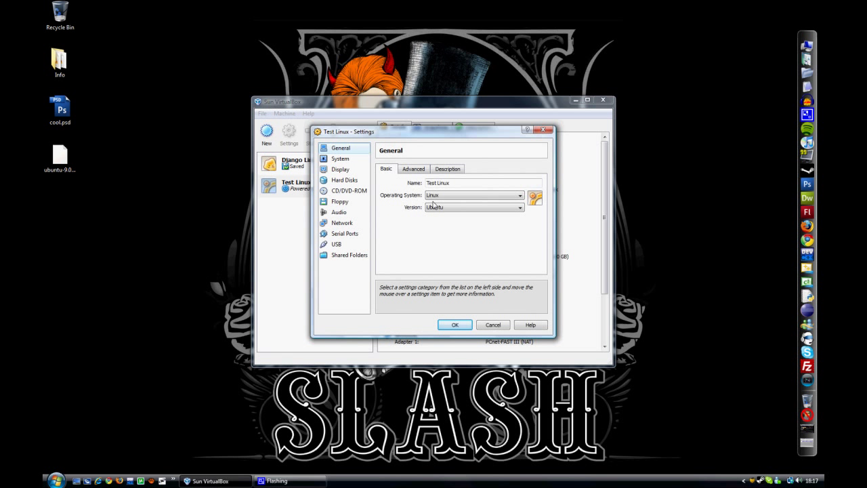
{"action": "left_click", "coordinate": [350, 190]}
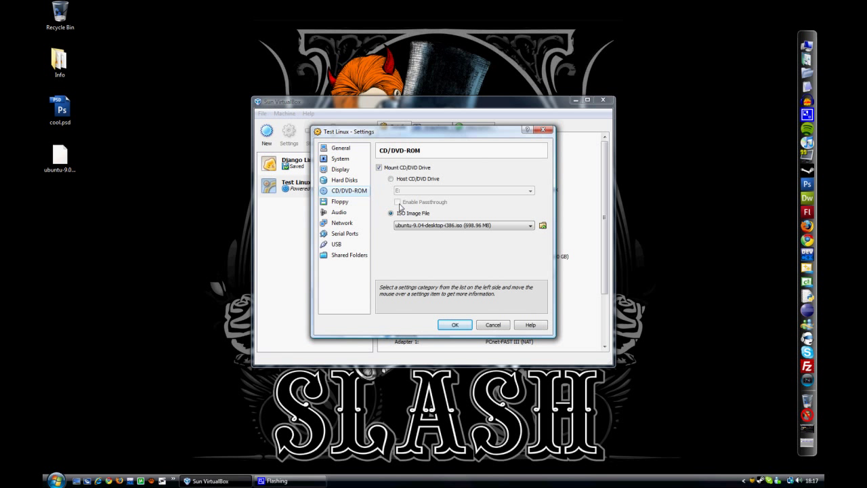
{"action": "left_click", "coordinate": [379, 167]}
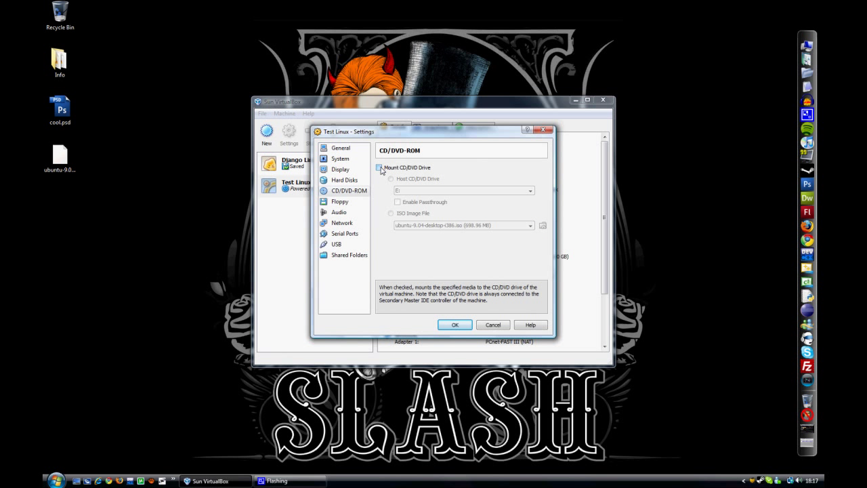
{"action": "left_click", "coordinate": [379, 167]}
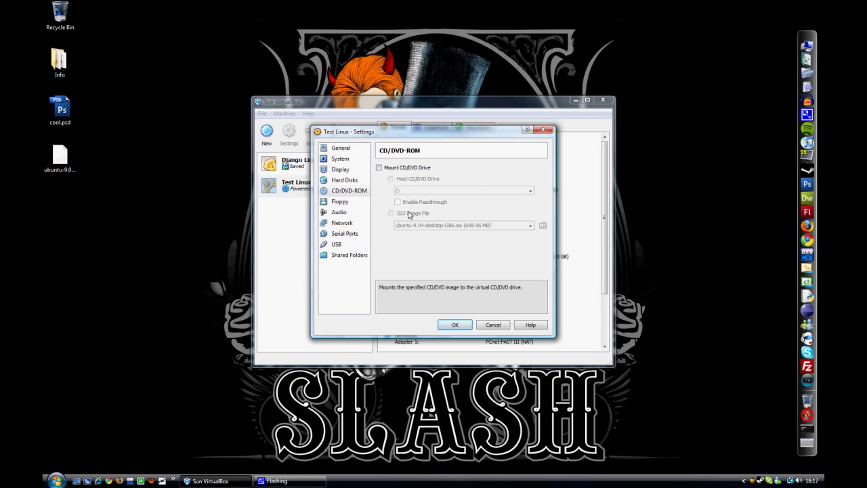
{"action": "mouse_move", "coordinate": [413, 218]}
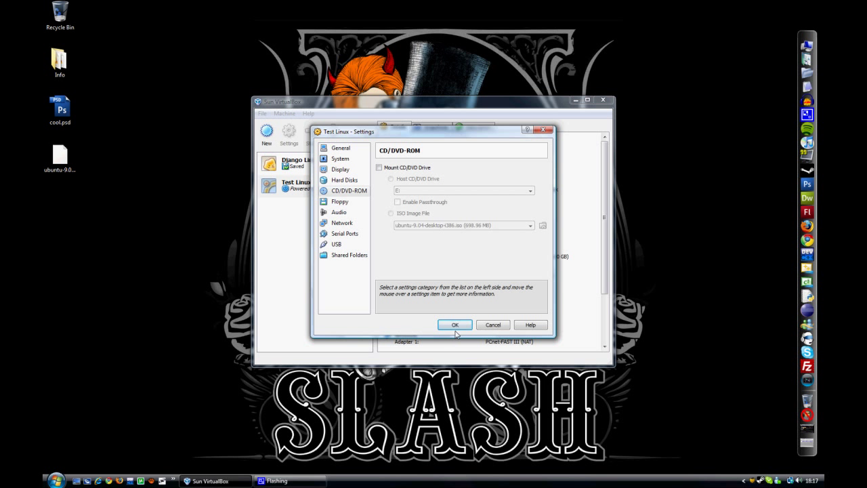
{"action": "left_click", "coordinate": [455, 325]}
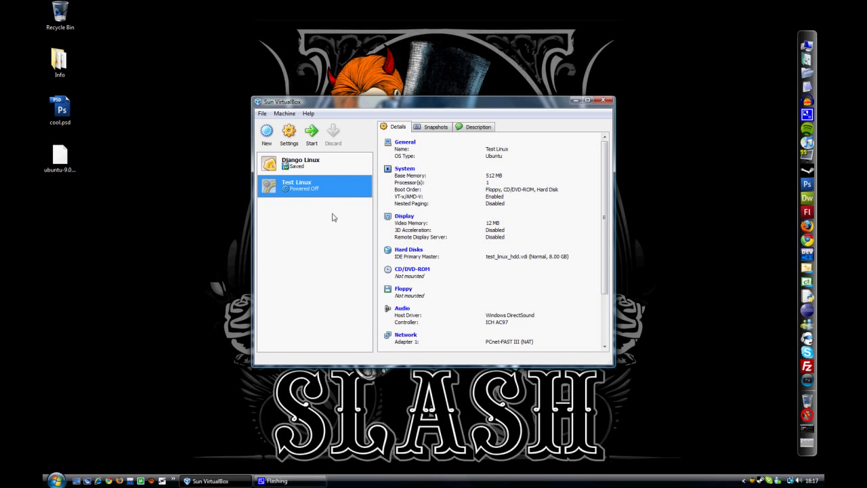
{"action": "mouse_move", "coordinate": [310, 132]}
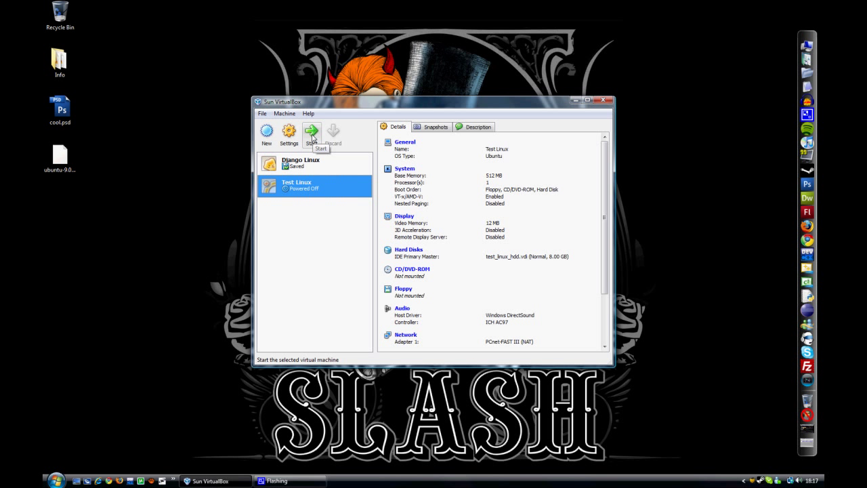
Start the Test Linux VM and dismiss the keyboard-capture and colour-depth notices
{"action": "left_click", "coordinate": [311, 133]}
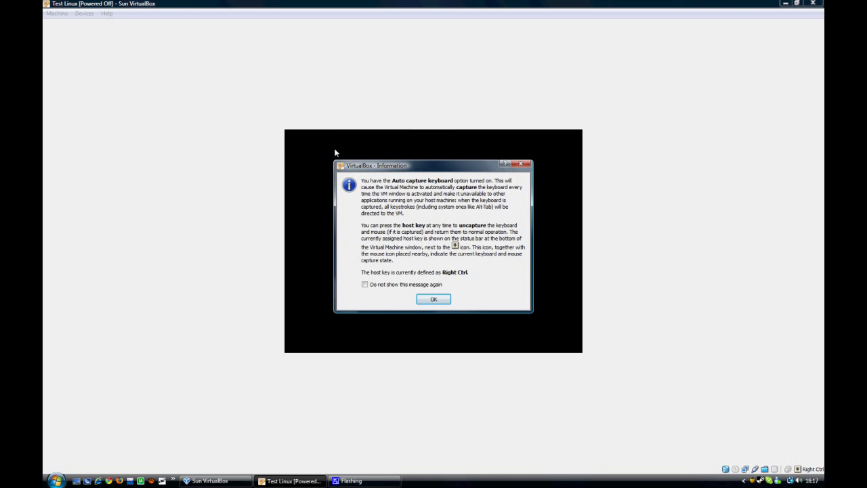
{"action": "left_click", "coordinate": [432, 300]}
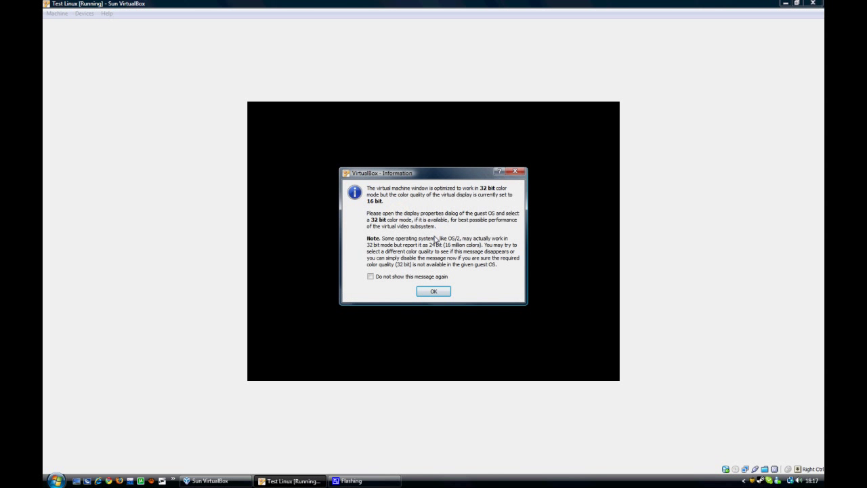
{"action": "left_click", "coordinate": [433, 291]}
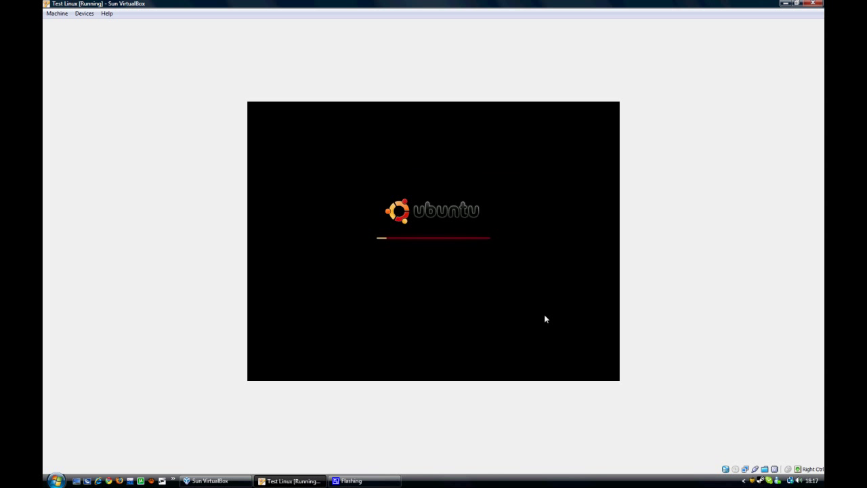
{"action": "mouse_move", "coordinate": [466, 270]}
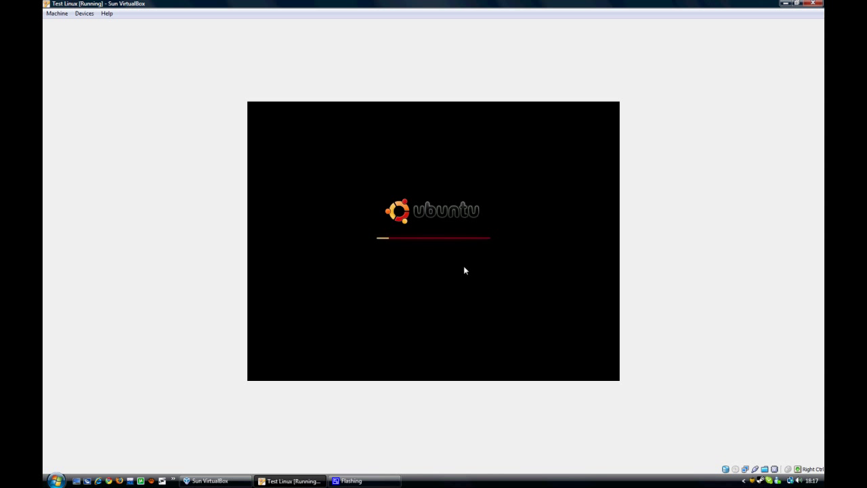
{"action": "mouse_move", "coordinate": [447, 271]}
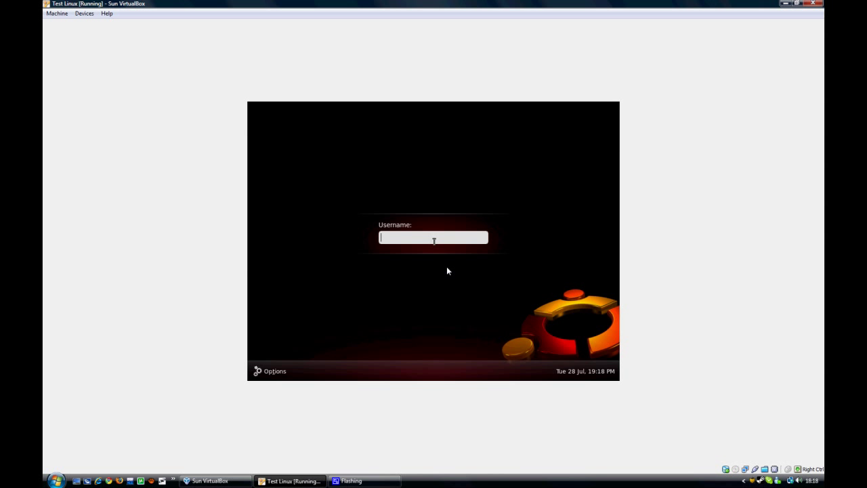
{"action": "mouse_move", "coordinate": [478, 189]}
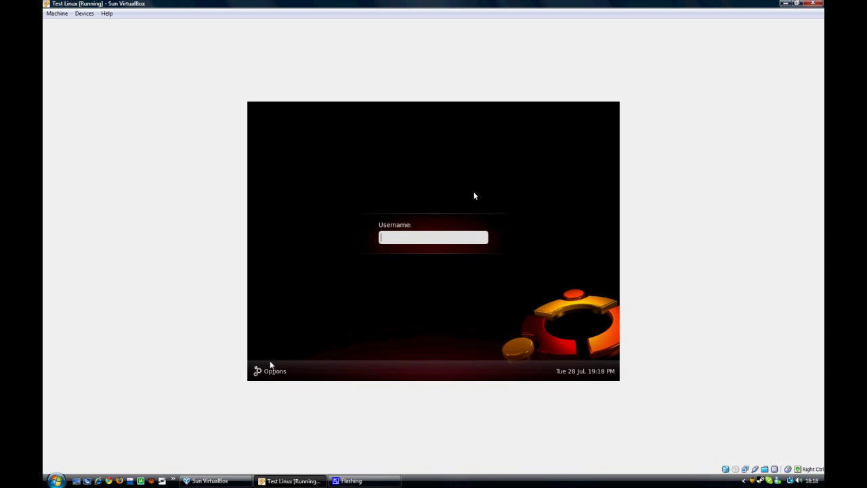
Log in to Ubuntu as user 'linux' with the password
{"action": "type", "text": "linux"}
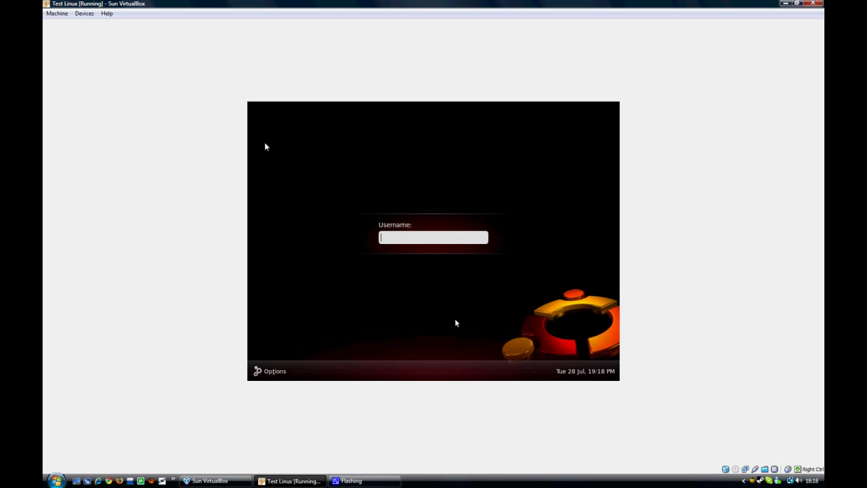
{"action": "type", "text": "password"}
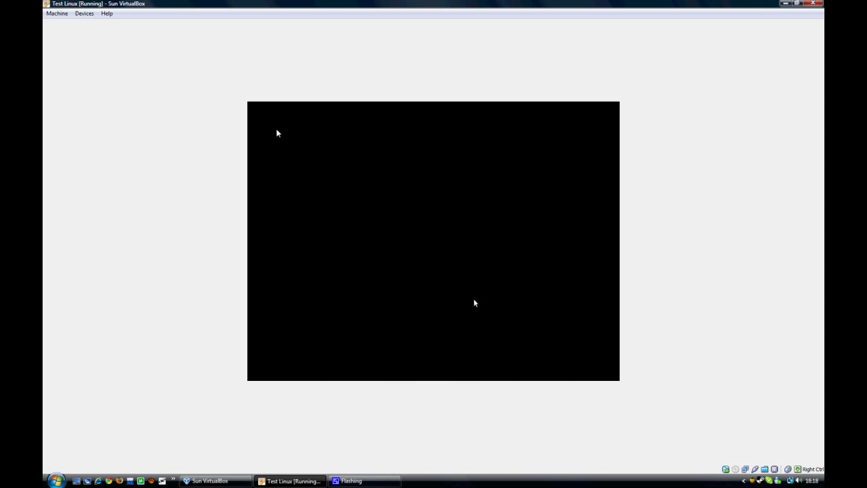
{"action": "mouse_move", "coordinate": [249, 383]}
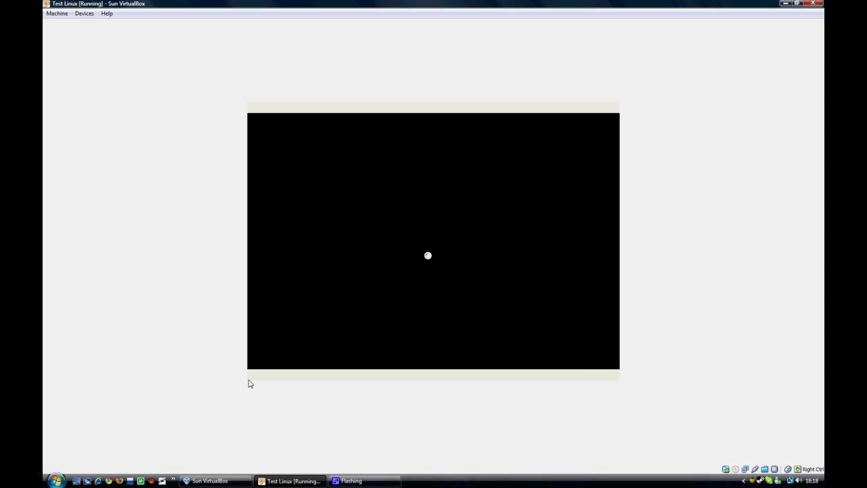
{"action": "mouse_move", "coordinate": [620, 106]}
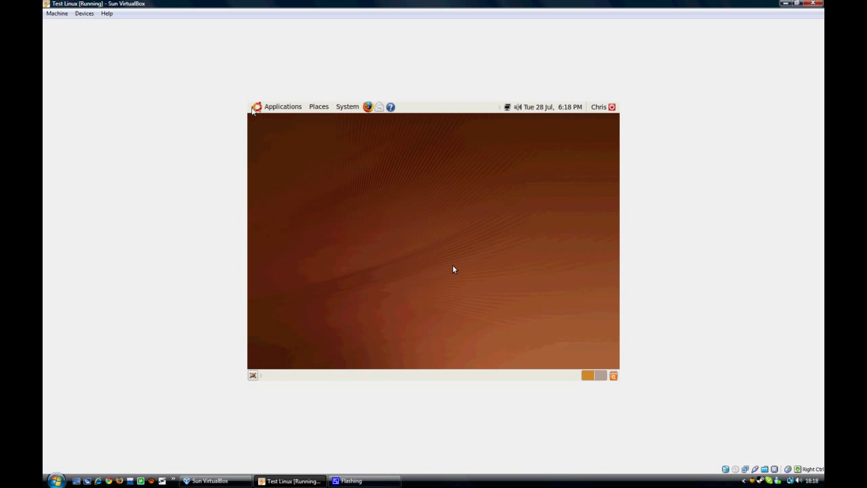
{"action": "mouse_move", "coordinate": [451, 300]}
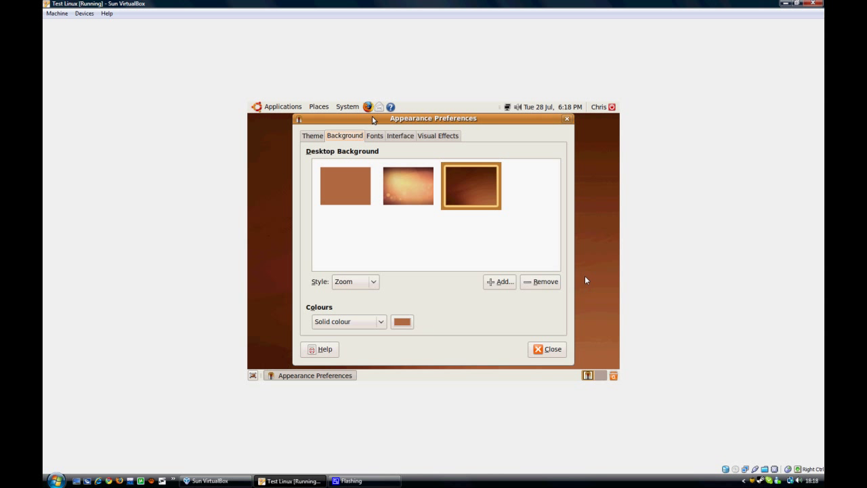
{"action": "mouse_move", "coordinate": [403, 147]}
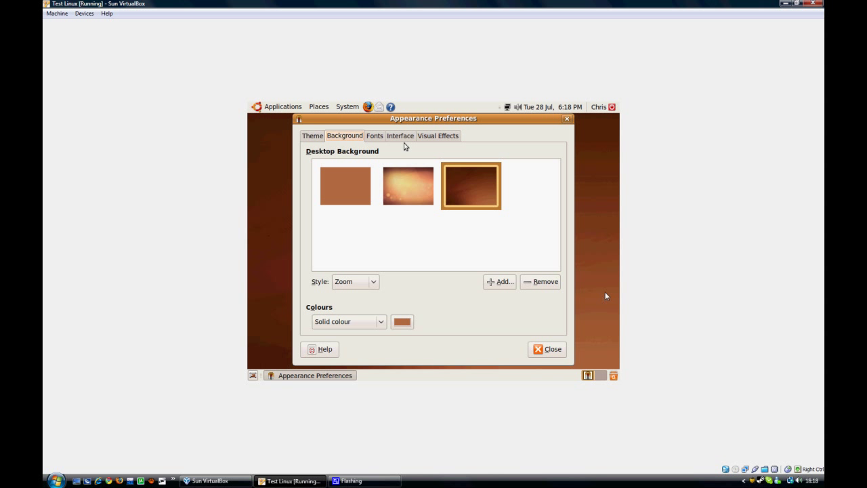
View the Interface tab in Ubuntu's Appearance Preferences
{"action": "left_click", "coordinate": [399, 135]}
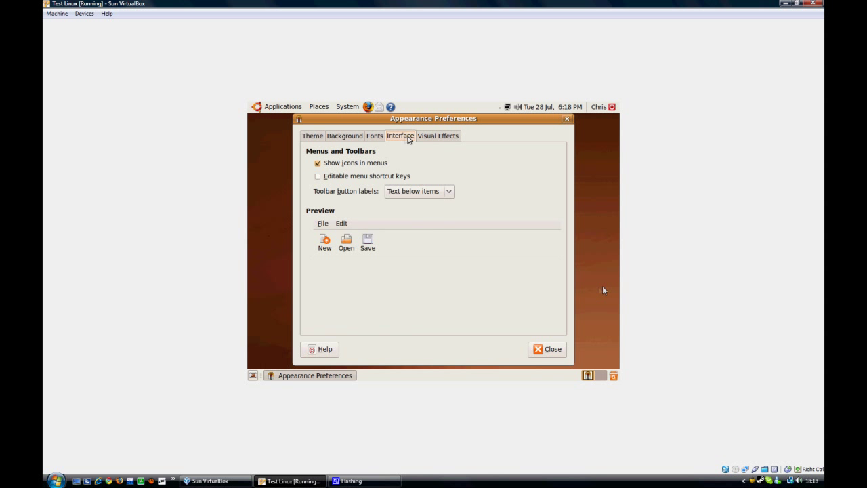
{"action": "left_click", "coordinate": [374, 135]}
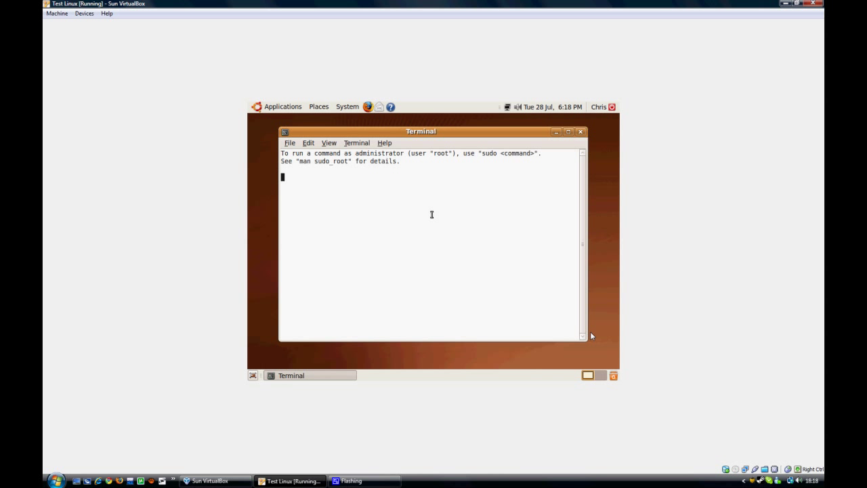
Run 'sudo apt-get install python', then start python and type print "hello
{"action": "type", "text": "sudo"}
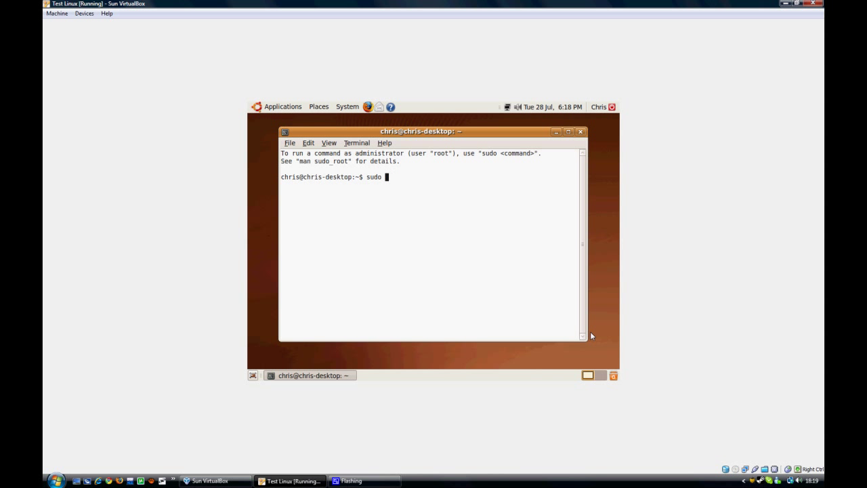
{"action": "type", "text": "apt-get install python"}
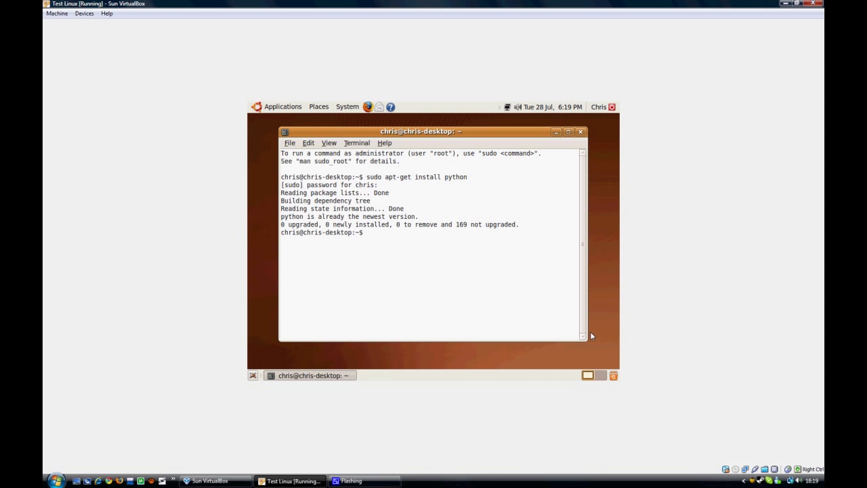
{"action": "type", "text": "python"}
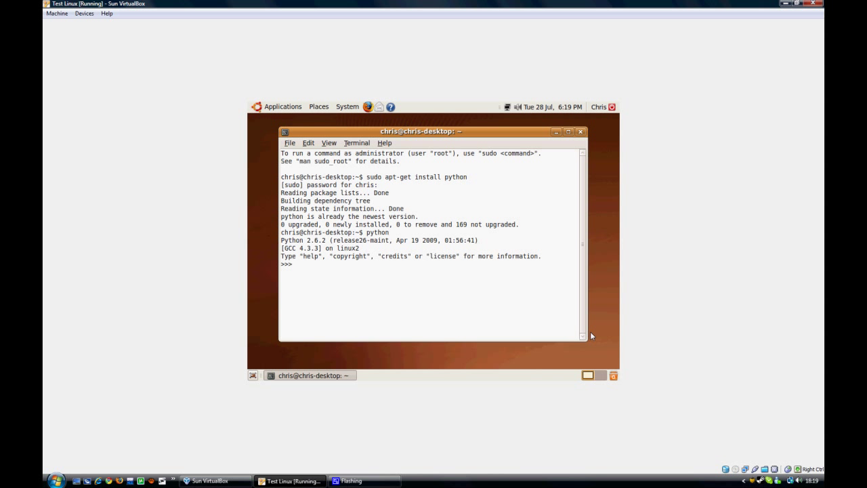
{"action": "type", "text": "print \"hello"}
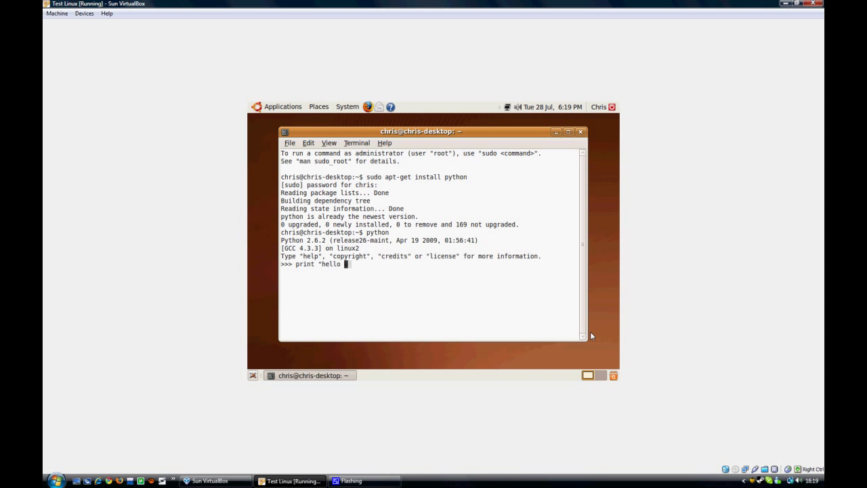